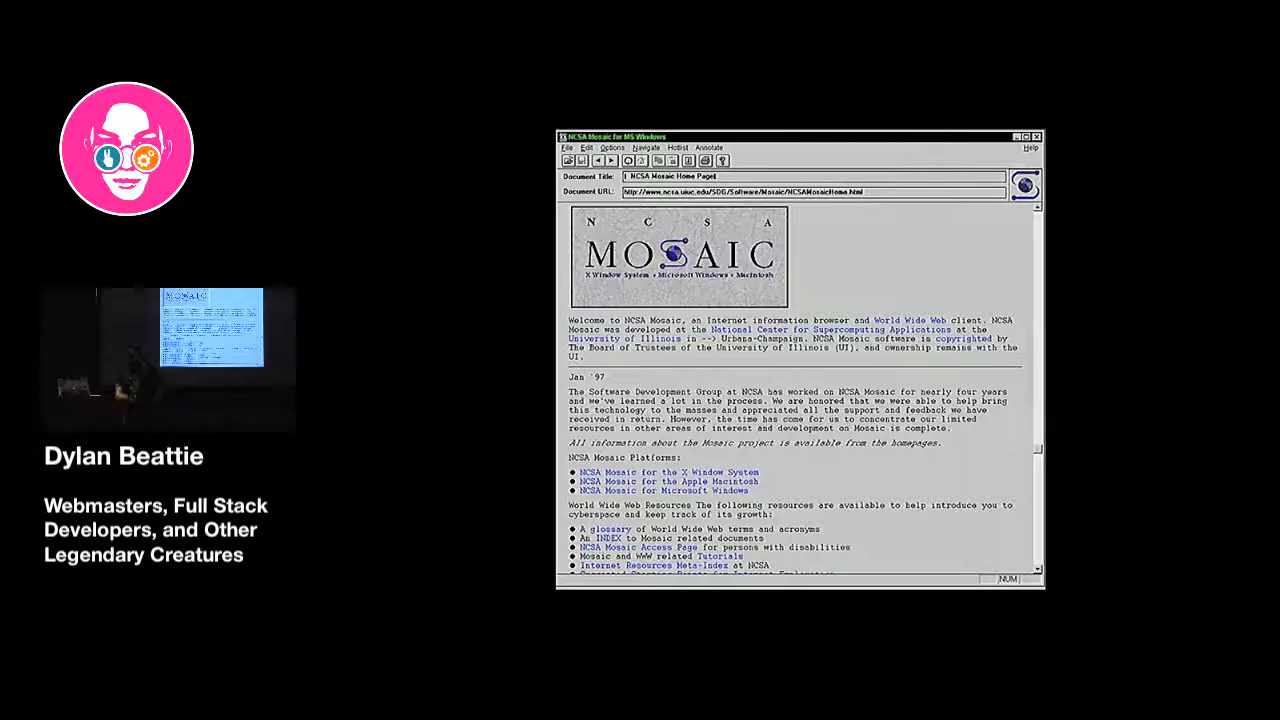
key("Right")
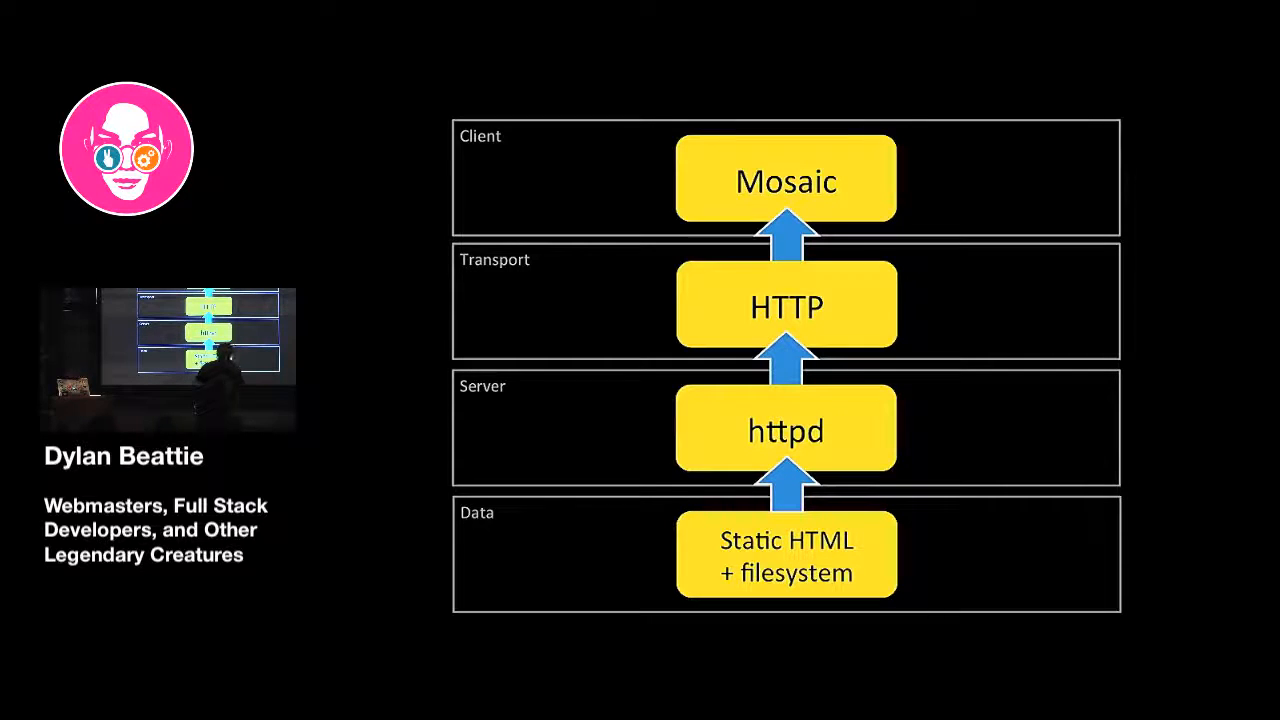